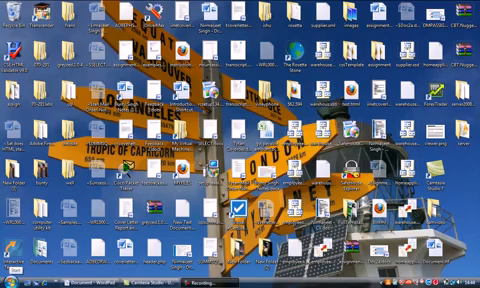
Step: Launch Computer Management from the Computer entry on the Start menu
click(10, 278)
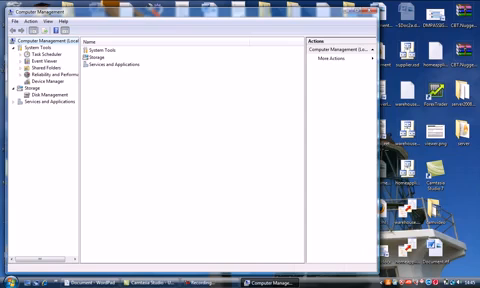
Step: Maximize the window, show Disk Management and begin a New Simple Volume on the external disk's free space
click(464, 4)
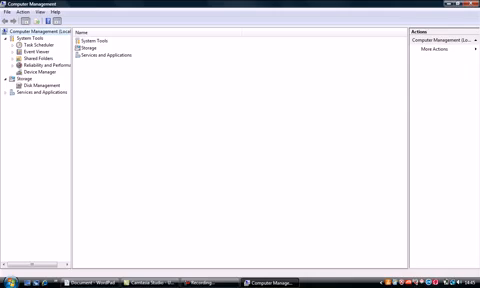
click(44, 88)
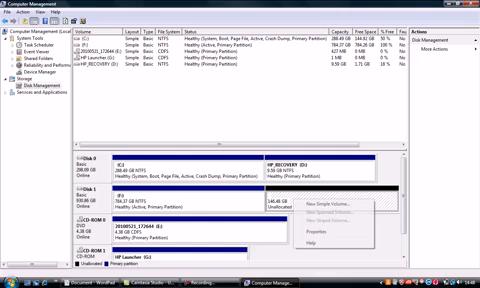
mouse_move(320, 208)
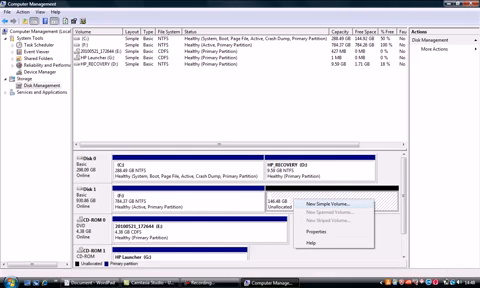
click(324, 208)
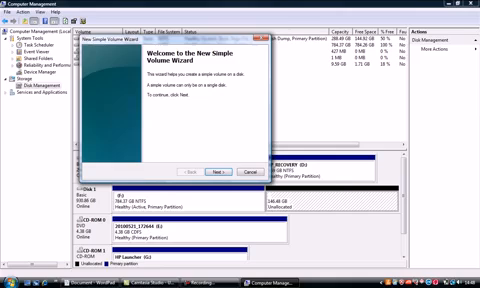
Step: Advance the wizard past the welcome page, keeping the default volume size, to the drive letter step
click(210, 172)
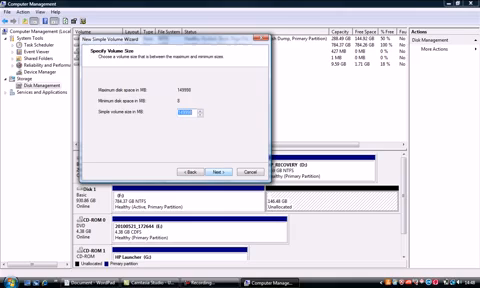
click(224, 172)
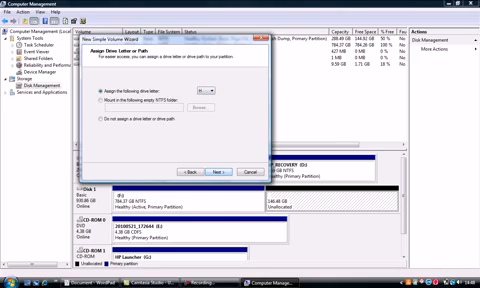
click(232, 88)
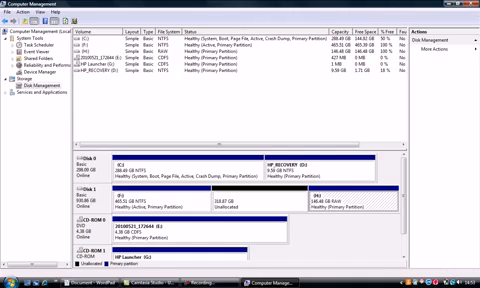
Step: Bring up the Start menu after the new formatted volume is created
click(8, 280)
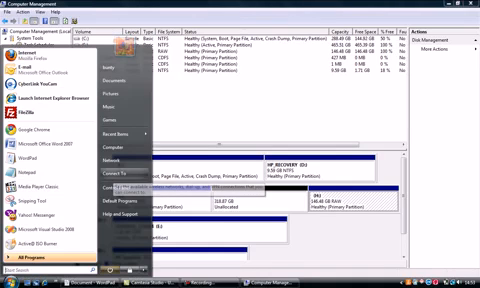